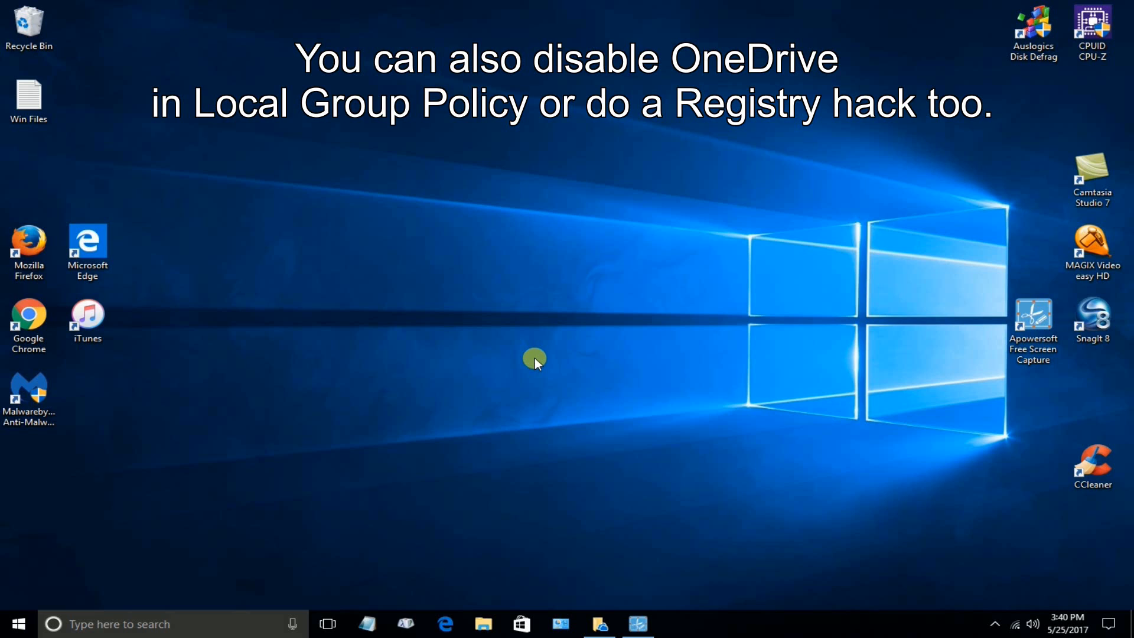
mouse_move(557, 291)
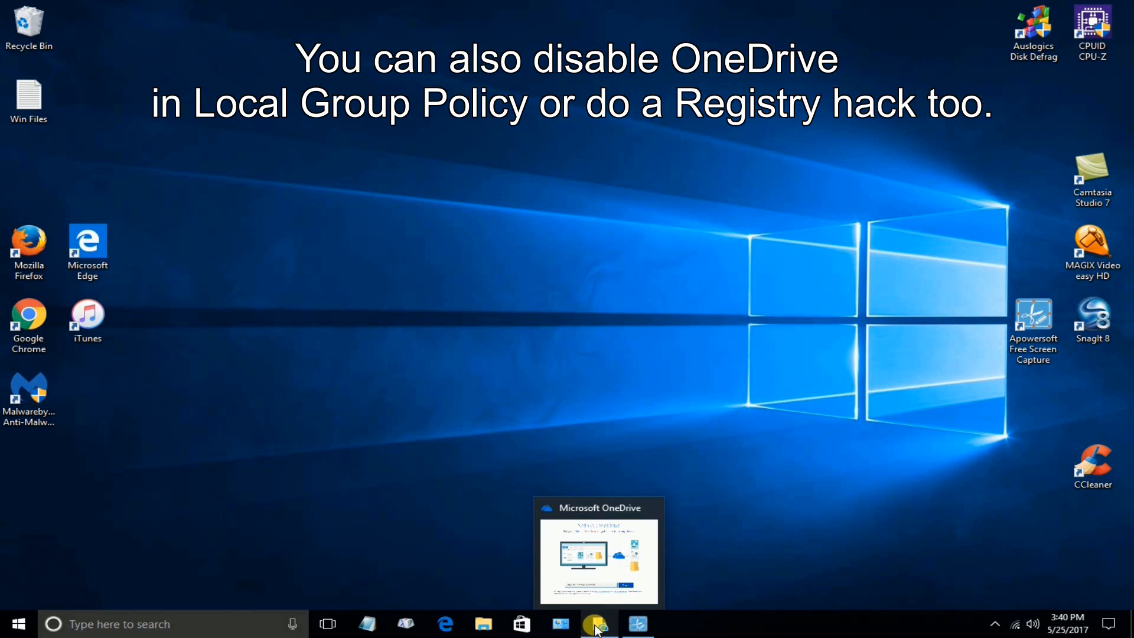
Step: Restore the 'Set up OneDrive' sign-in window from the taskbar
left_click(597, 623)
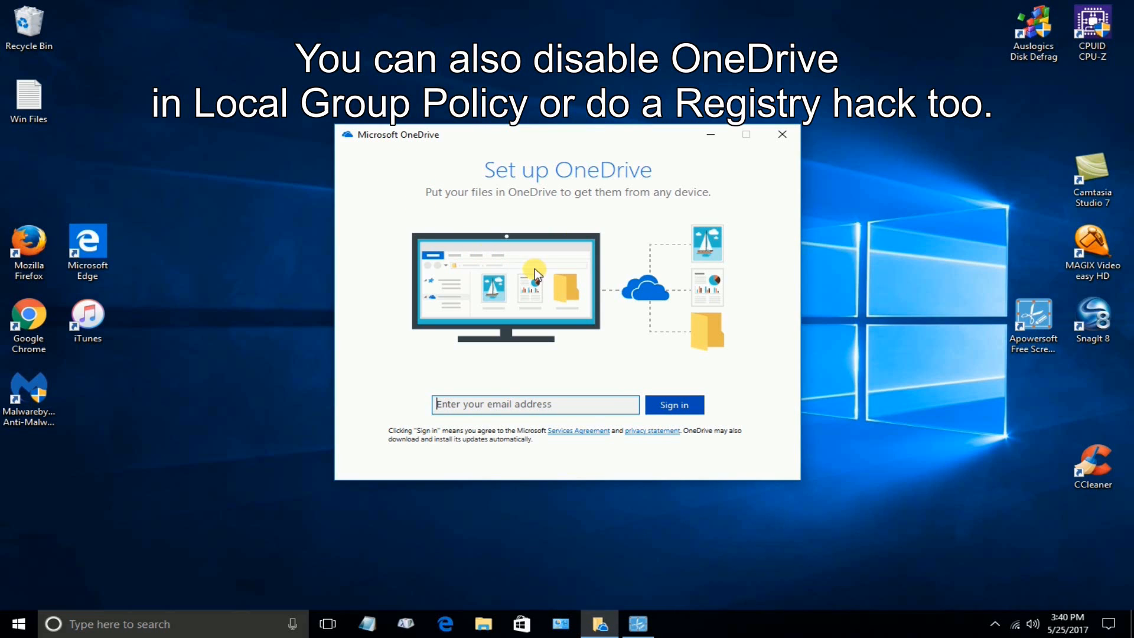
mouse_move(571, 210)
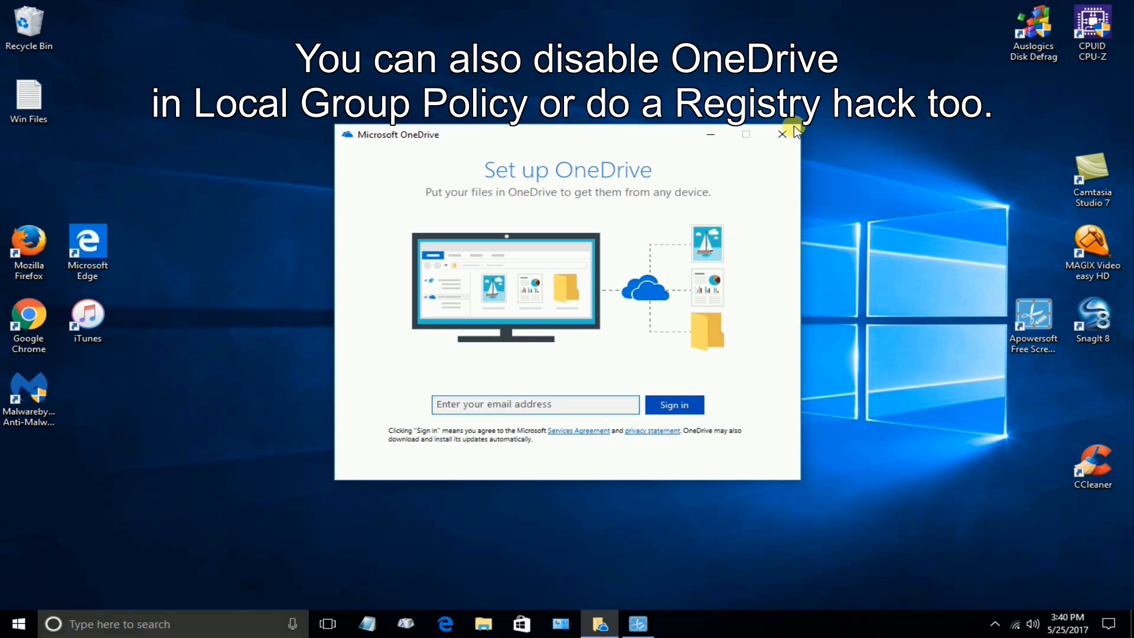
Step: Close the OneDrive setup window and reveal the hidden system tray icons
left_click(782, 135)
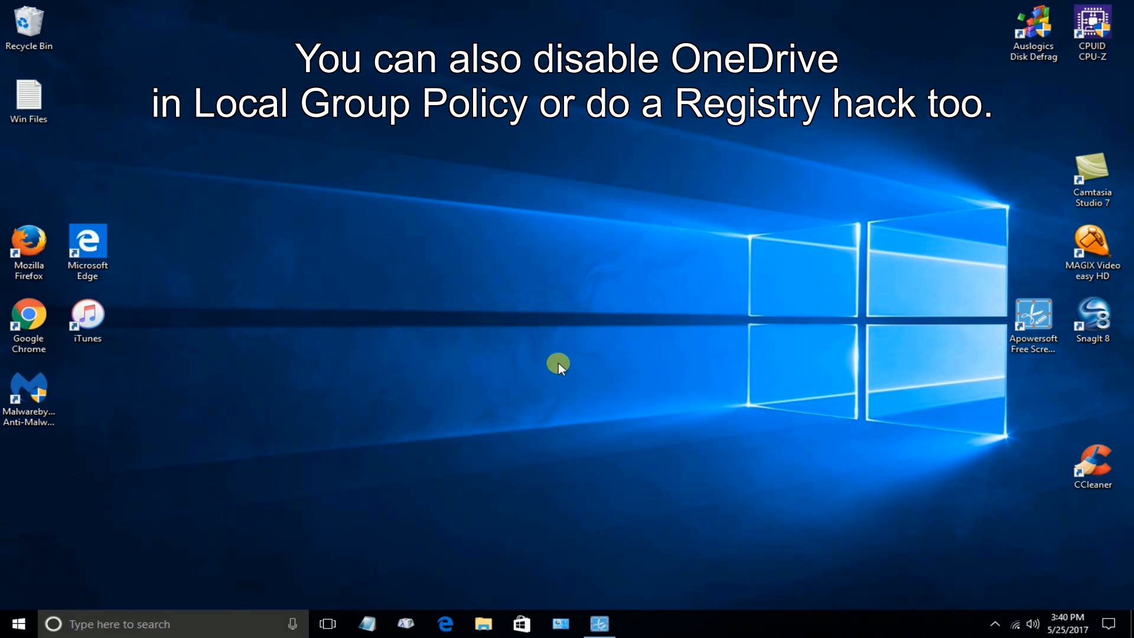
mouse_move(1000, 618)
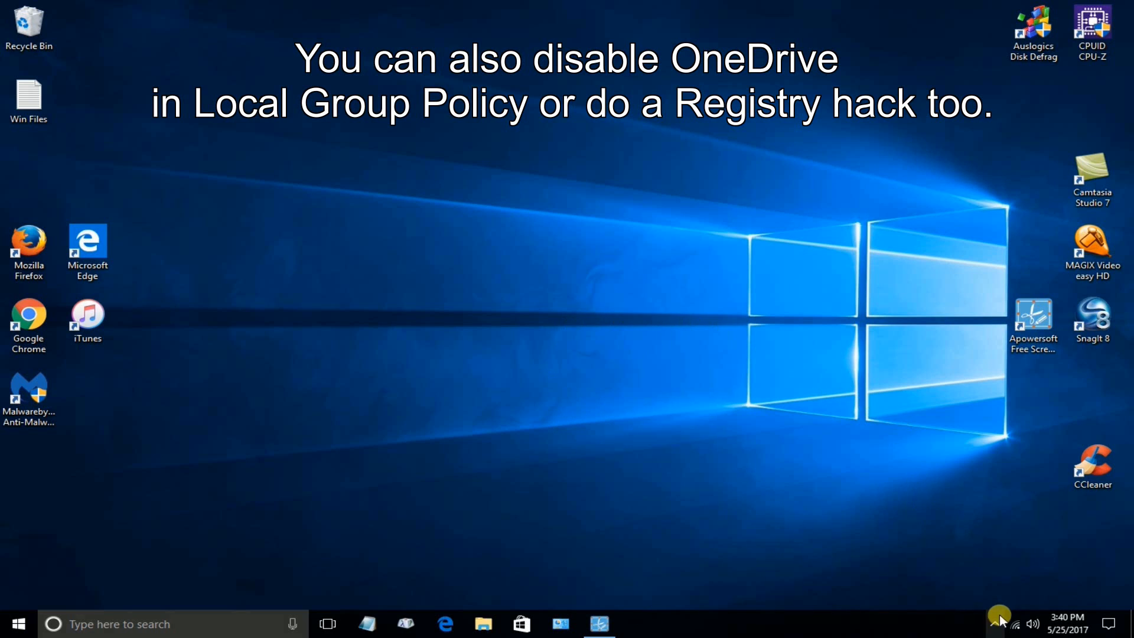
left_click(999, 624)
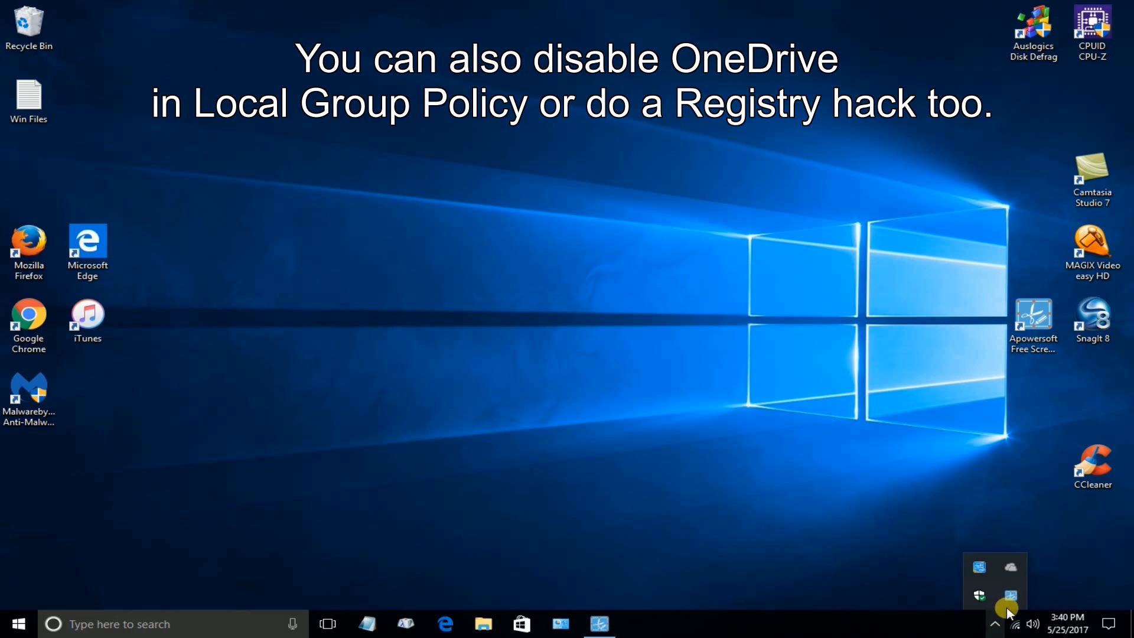
mouse_move(1012, 570)
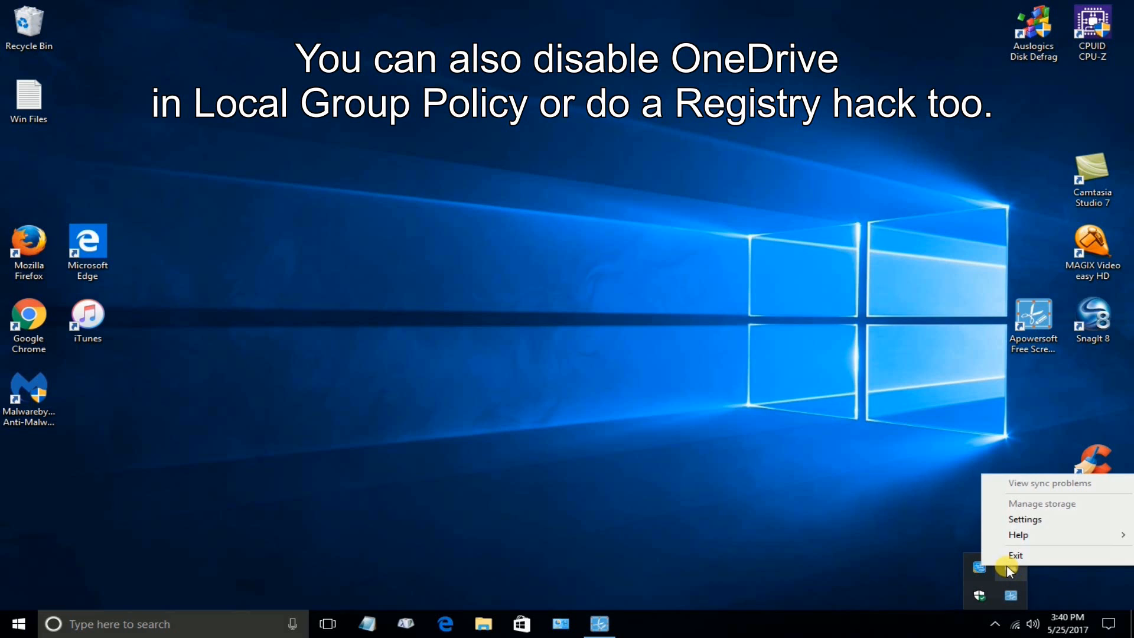
mouse_move(1015, 555)
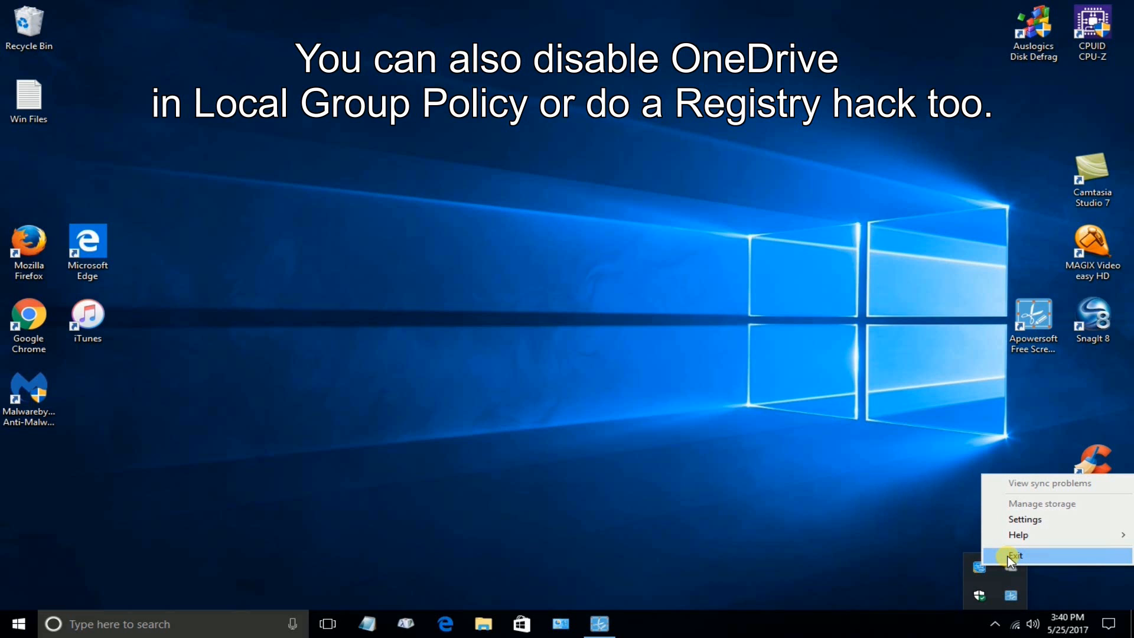
mouse_move(1025, 520)
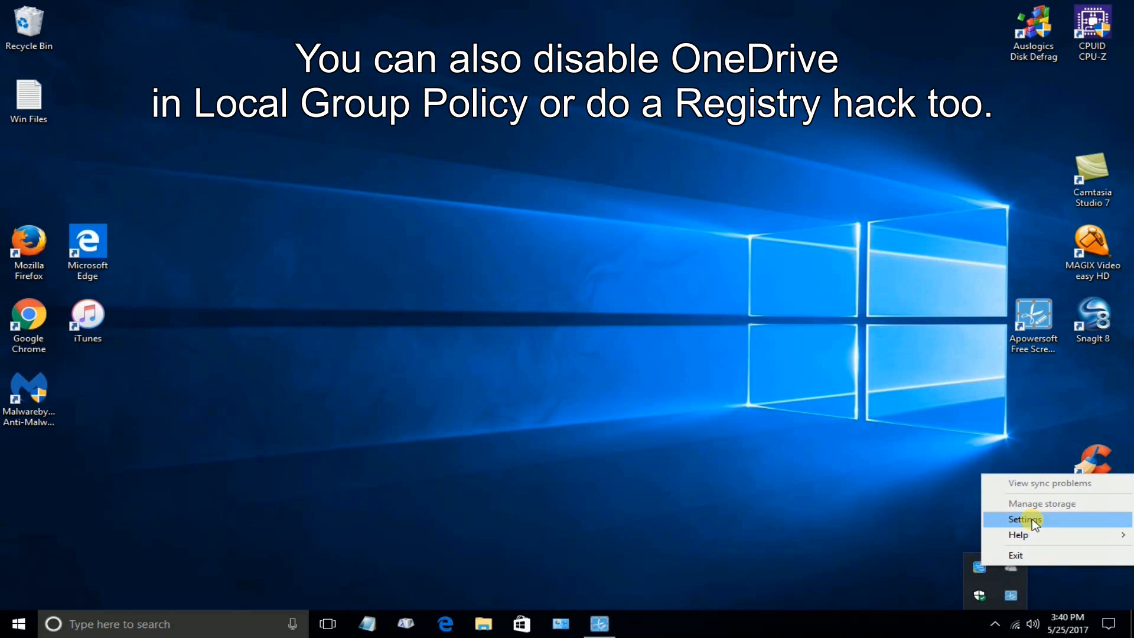
Step: Check that 'Start OneDrive automatically' is off in OneDrive Settings, then close the dialog
left_click(1024, 520)
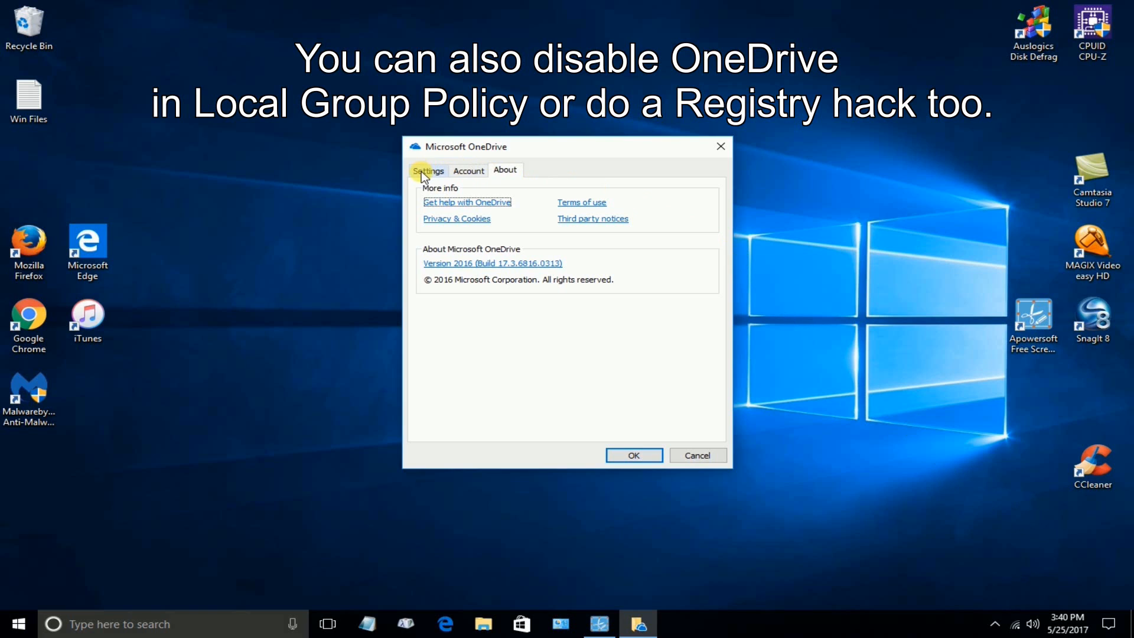
left_click(428, 170)
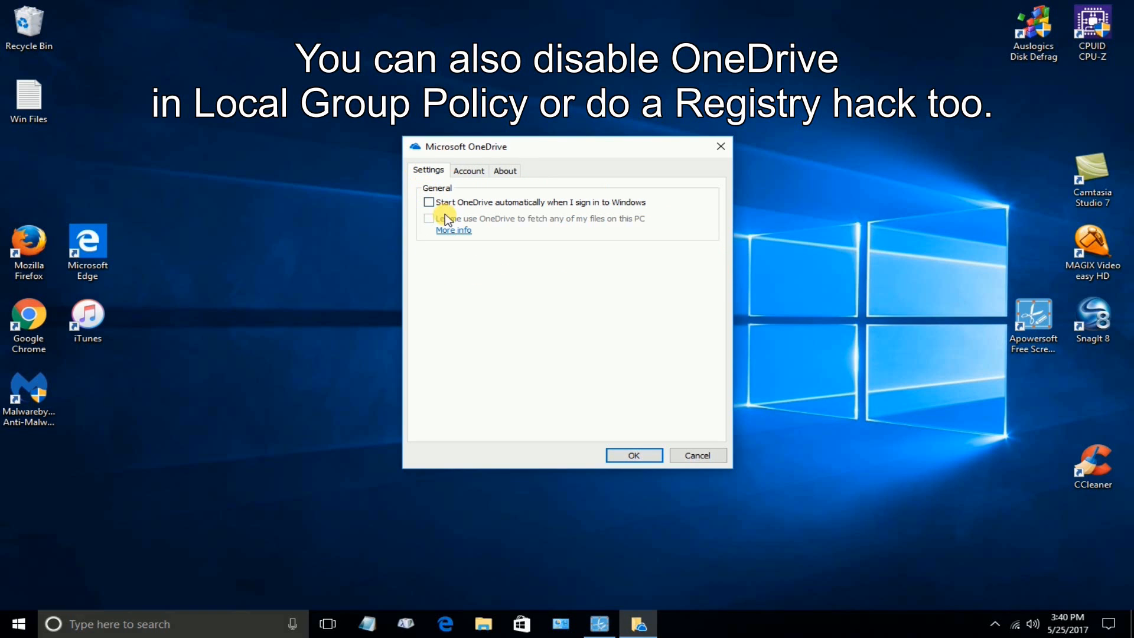
mouse_move(583, 217)
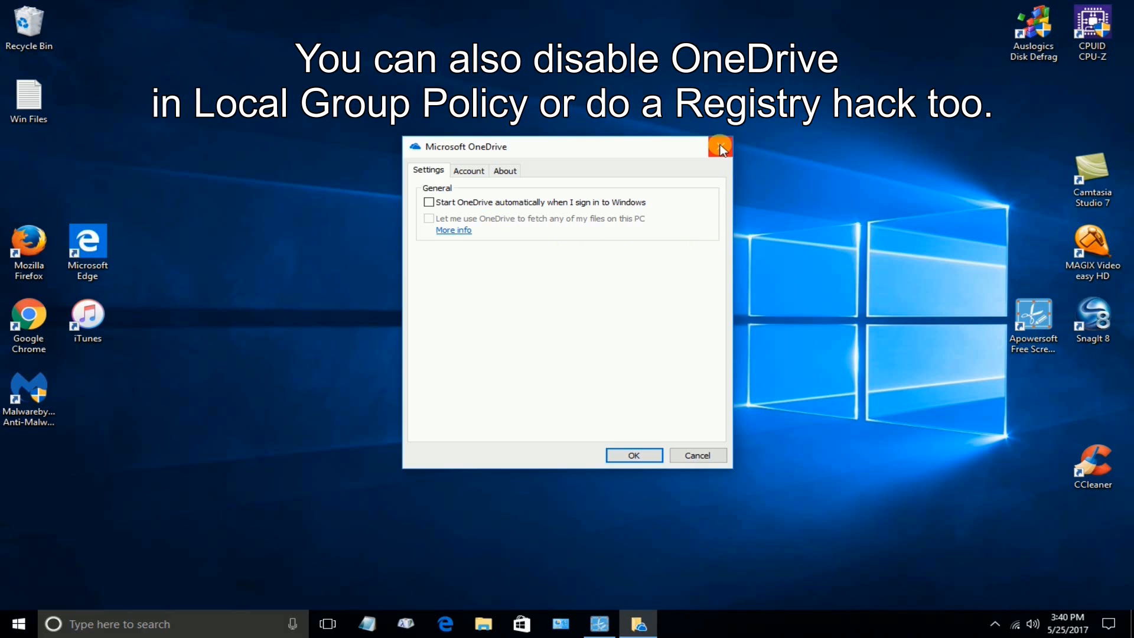
left_click(720, 146)
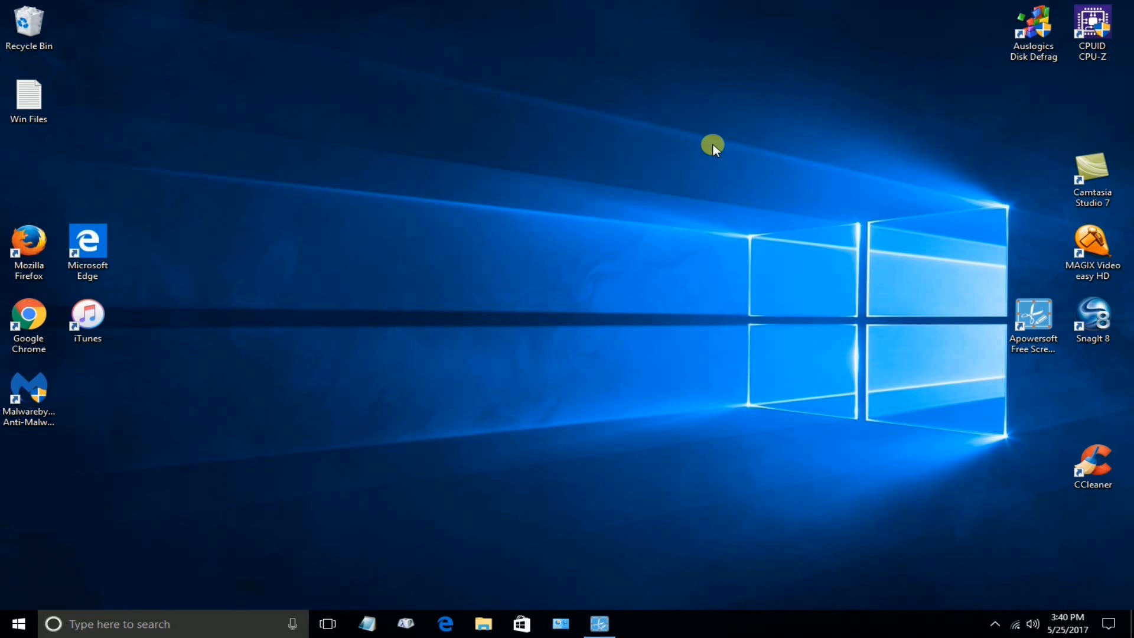
mouse_move(623, 358)
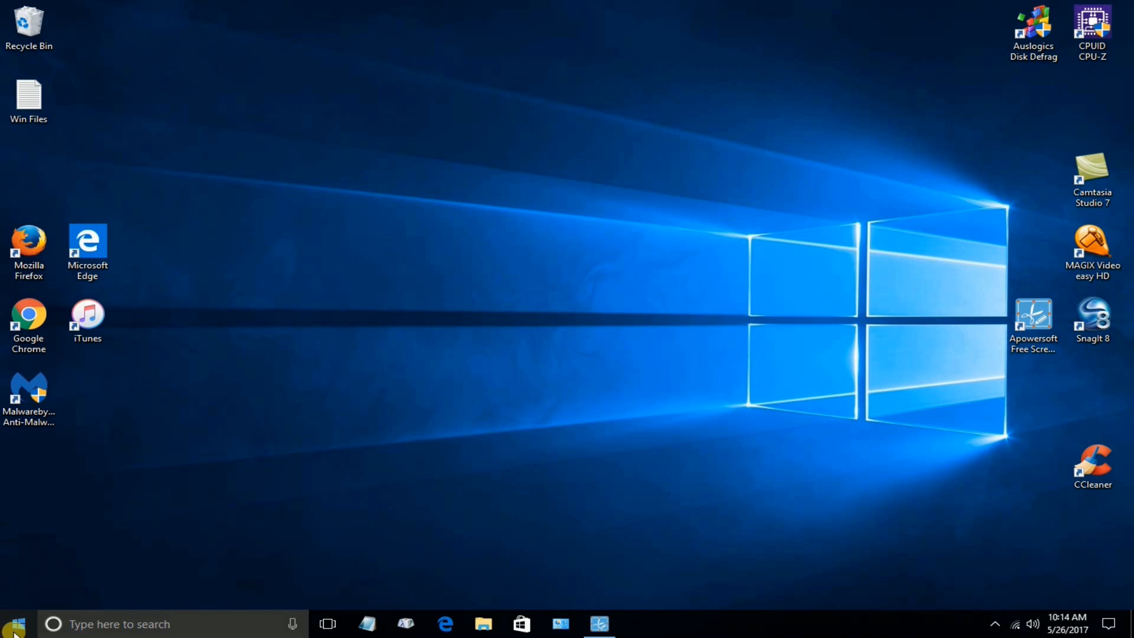
Step: Launch Windows Settings from the Start menu's gear icon
left_click(14, 624)
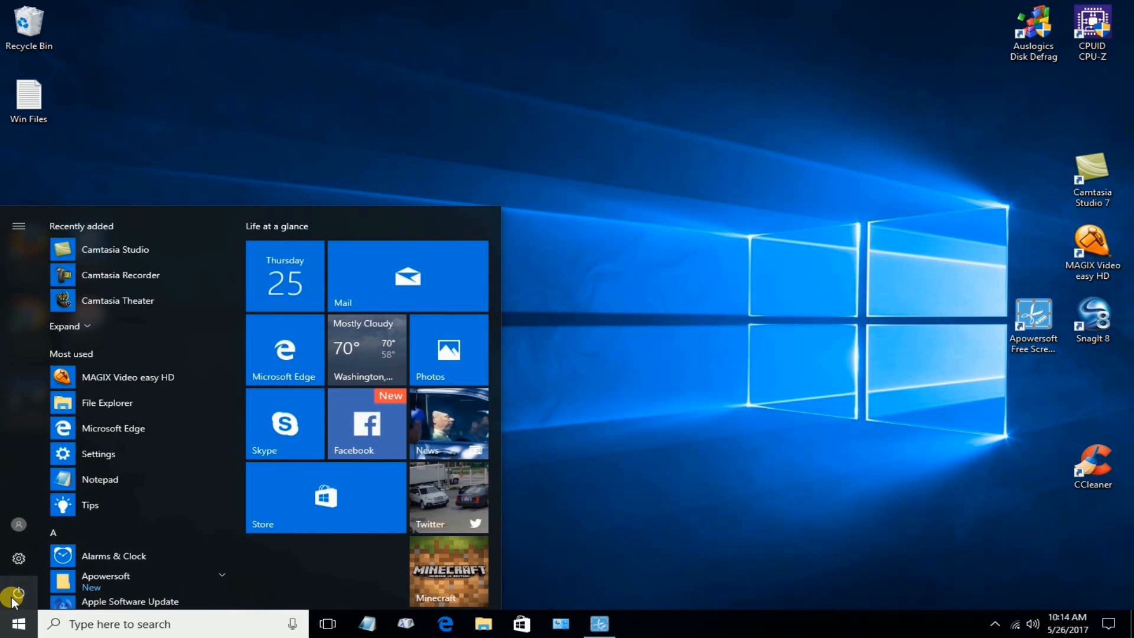
mouse_move(19, 558)
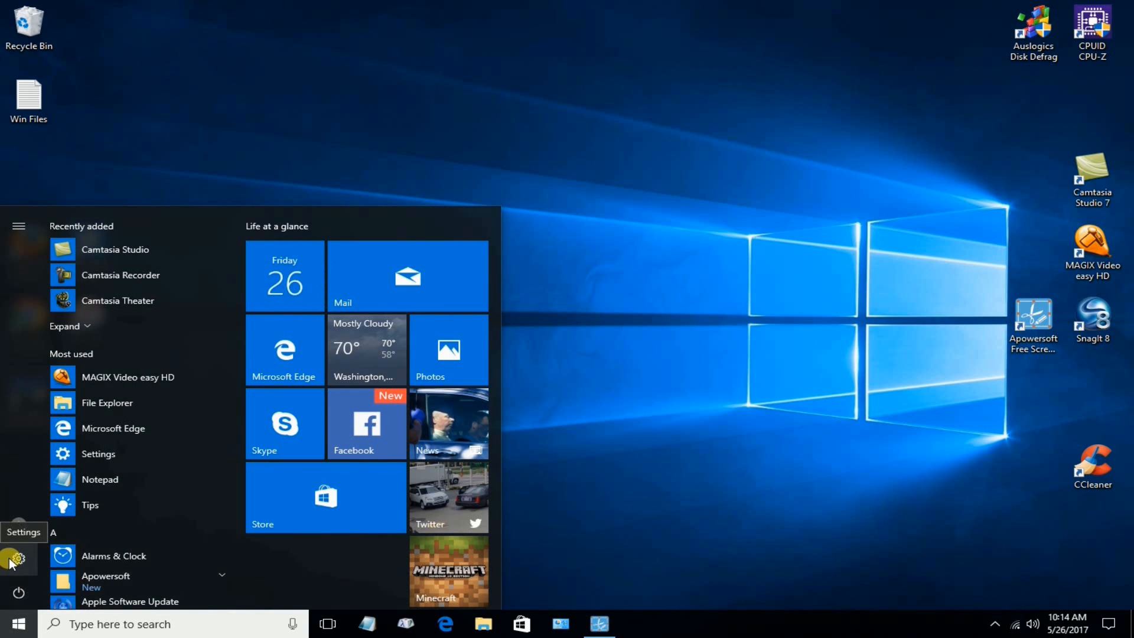
left_click(18, 558)
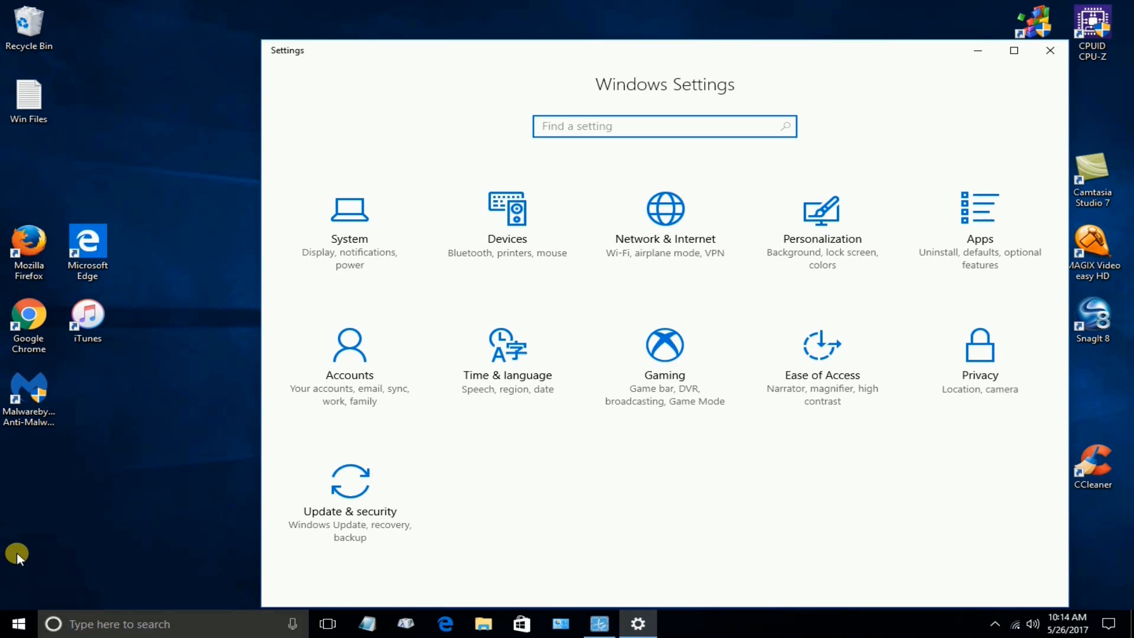
mouse_move(1001, 227)
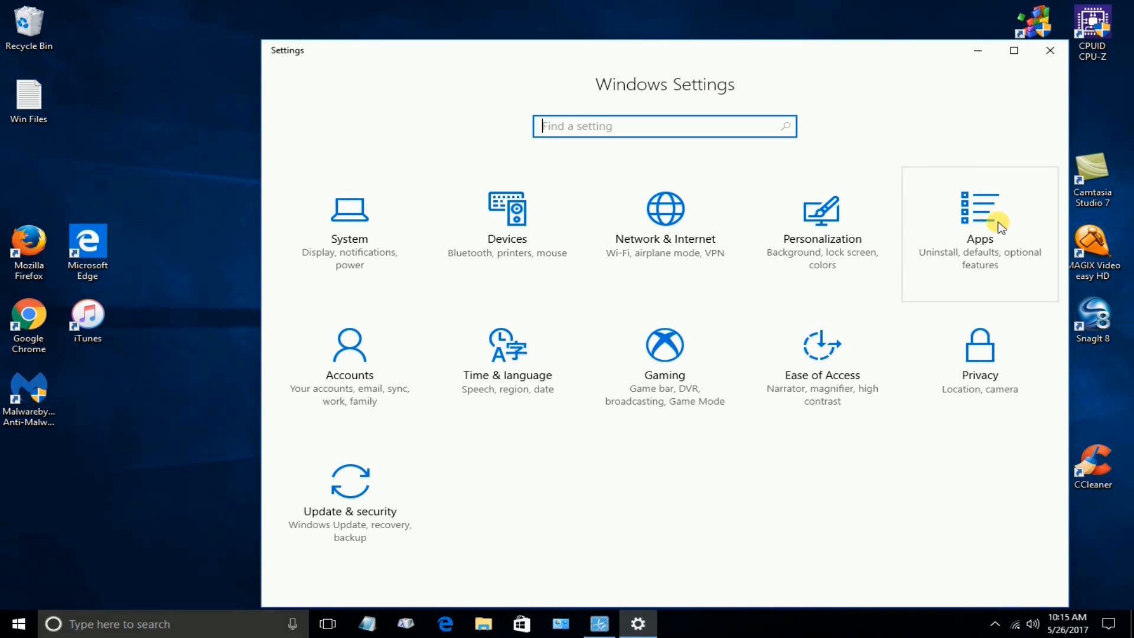
Step: Search Apps & features for 'one' to show Microsoft OneDrive's Uninstall button, then close Settings
left_click(979, 225)
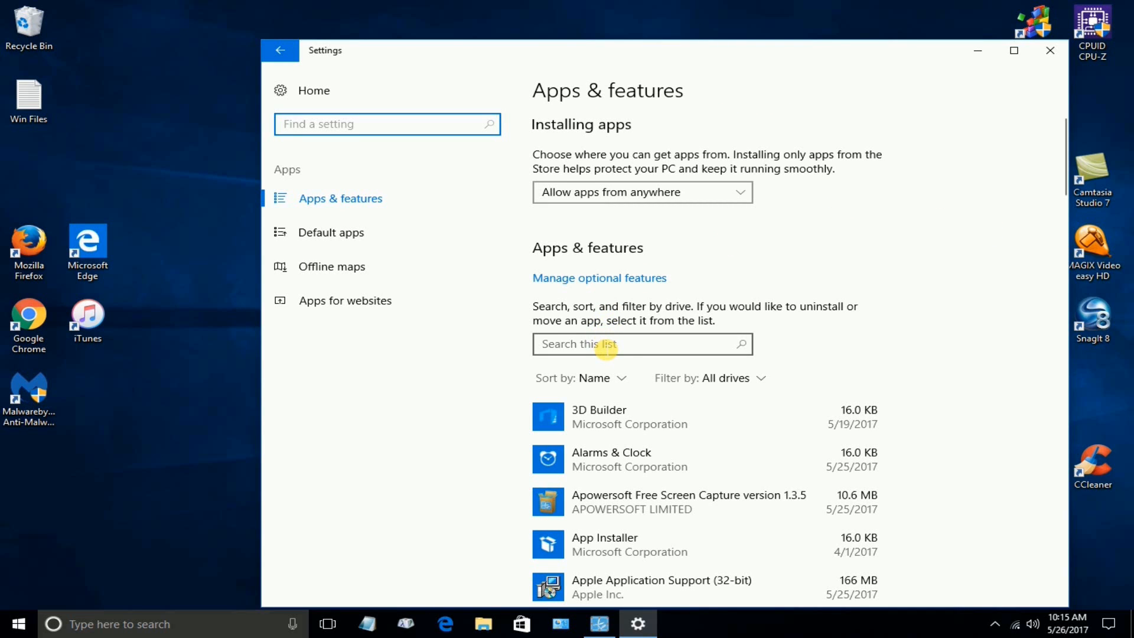
type("o")
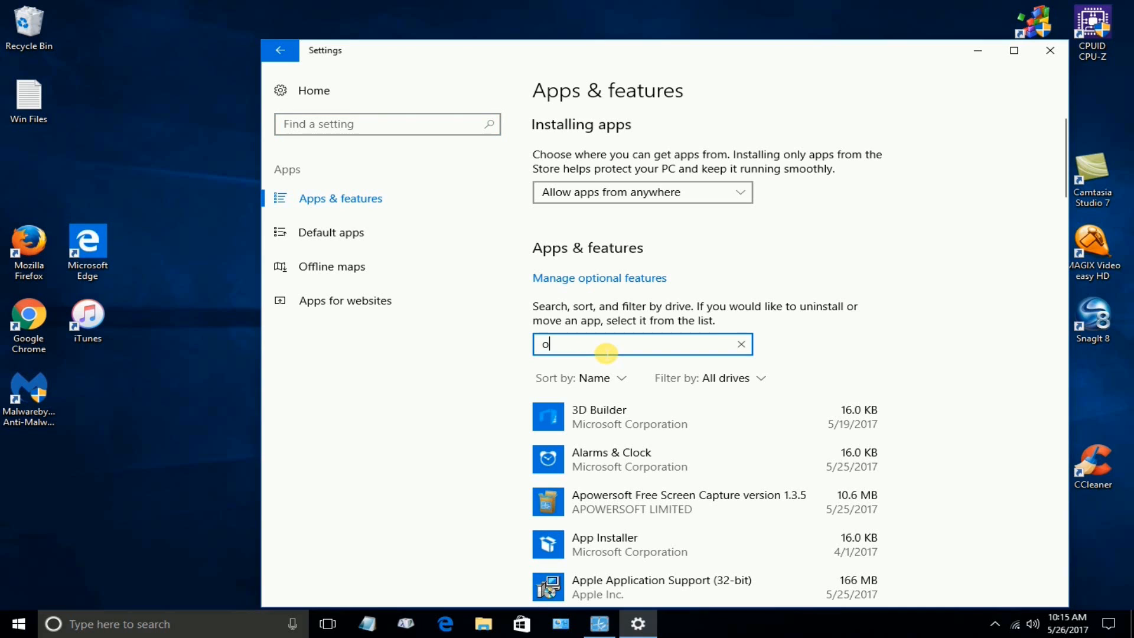
type("ne")
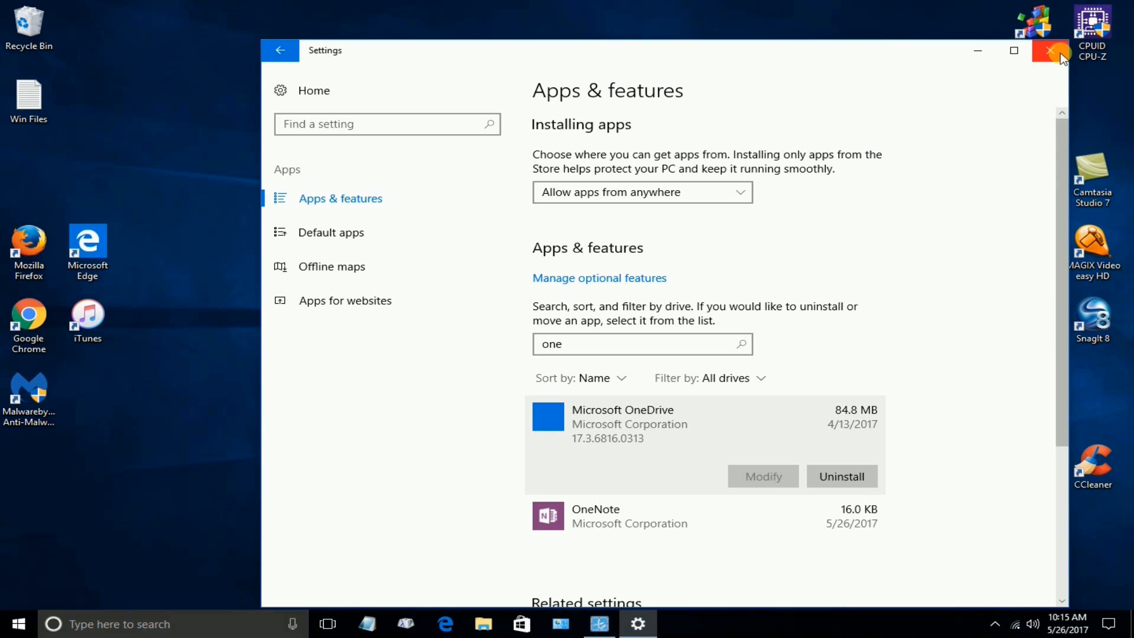
left_click(1050, 51)
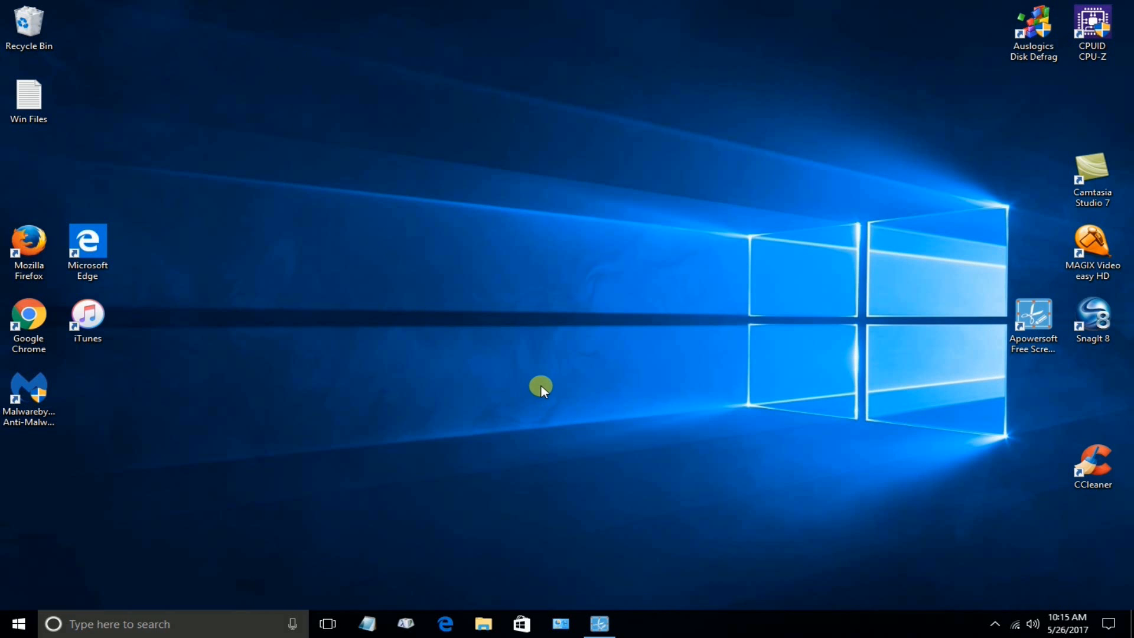